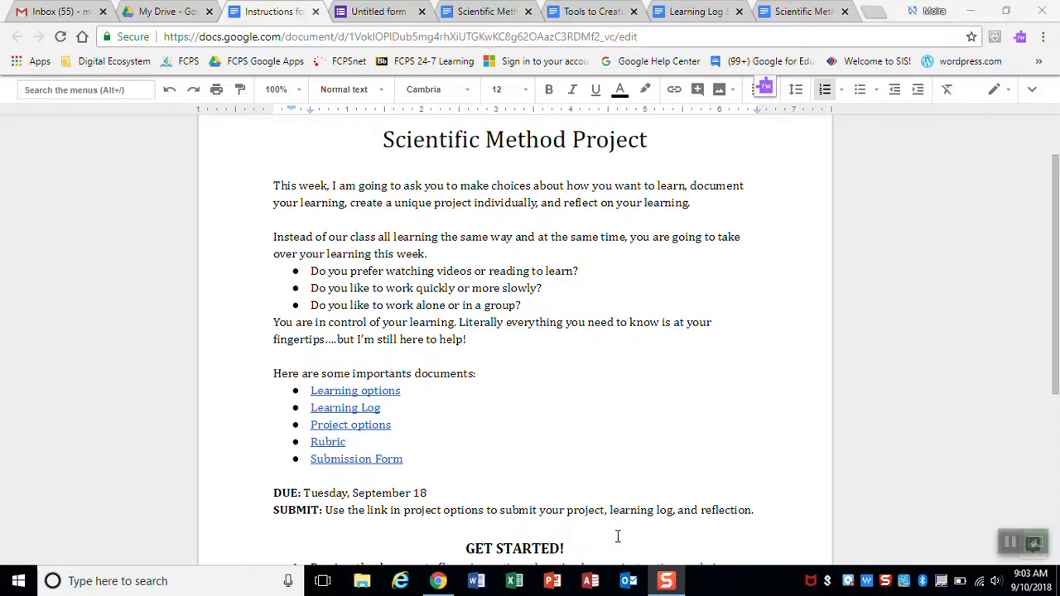
mouse_move(372, 391)
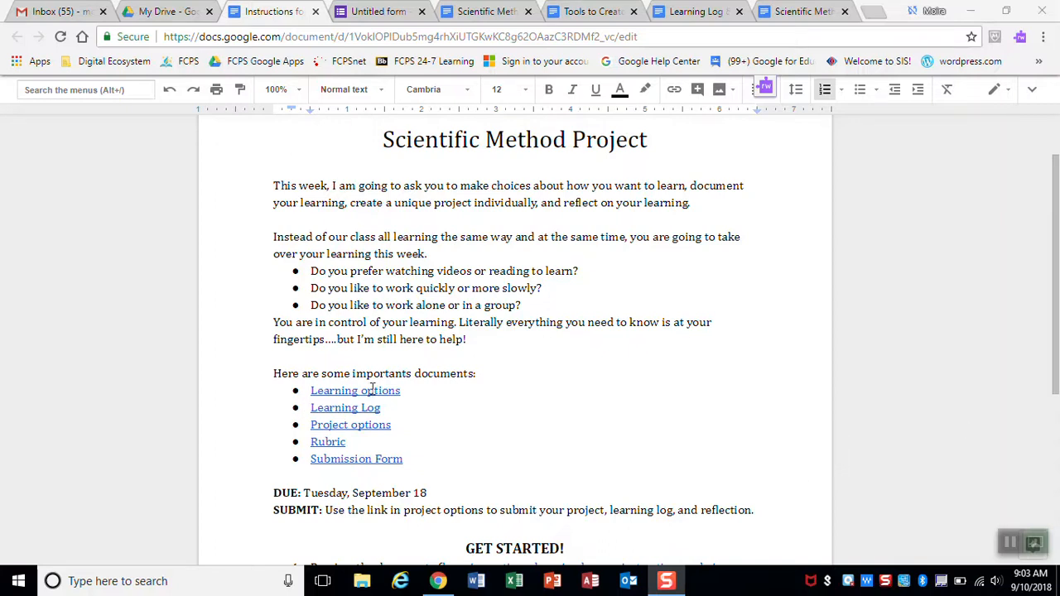
Step: Open the Learning options document from the instructions' list of important documents
left_click(355, 390)
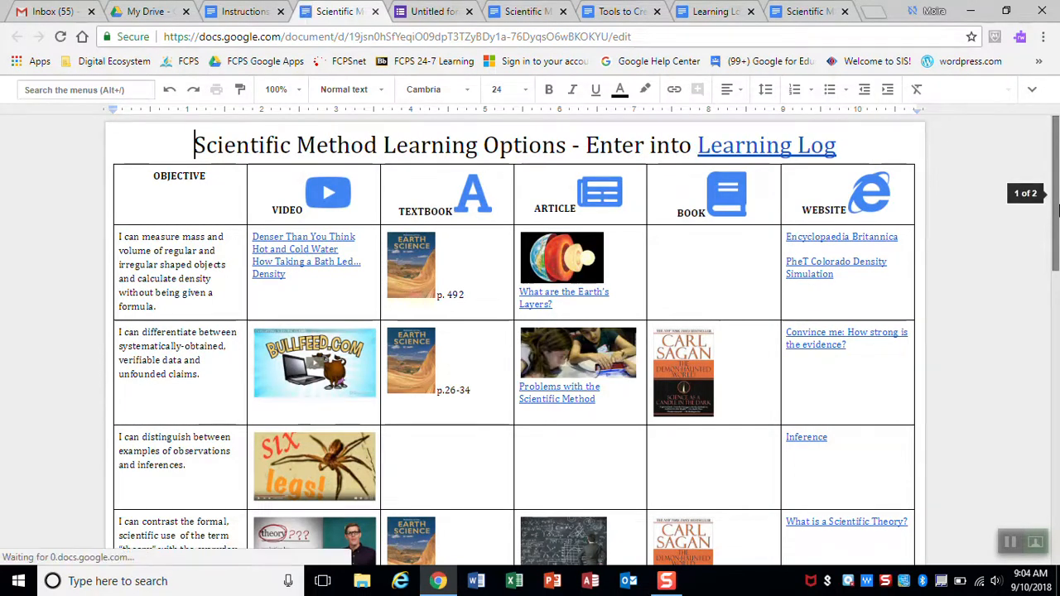
Step: Browse the Learning Options resource table and preview the Earth's Layers article link address
scroll("down", 3)
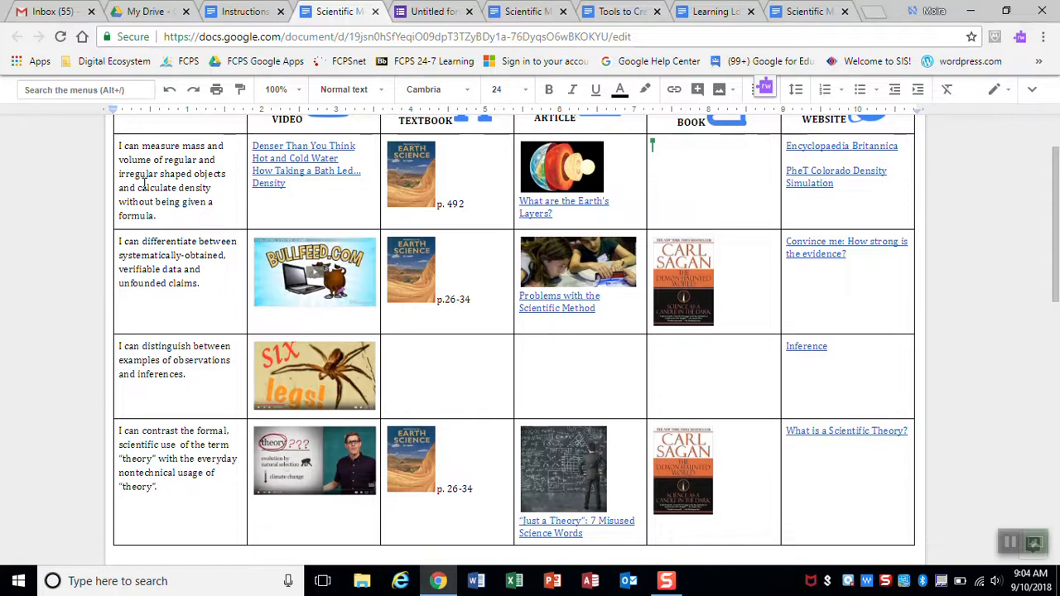
scroll("up", 3)
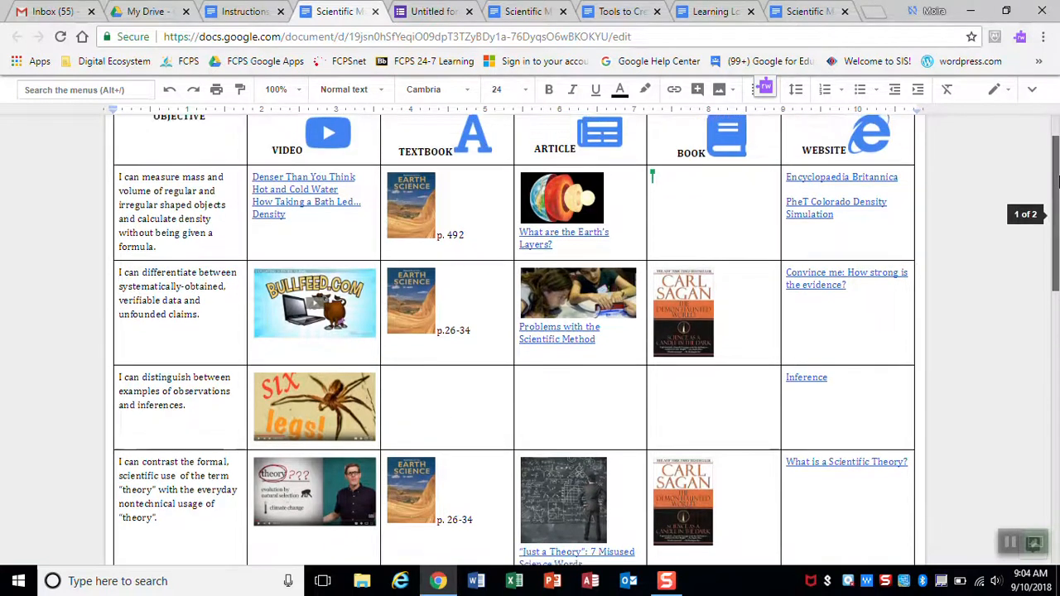
scroll("up", 3)
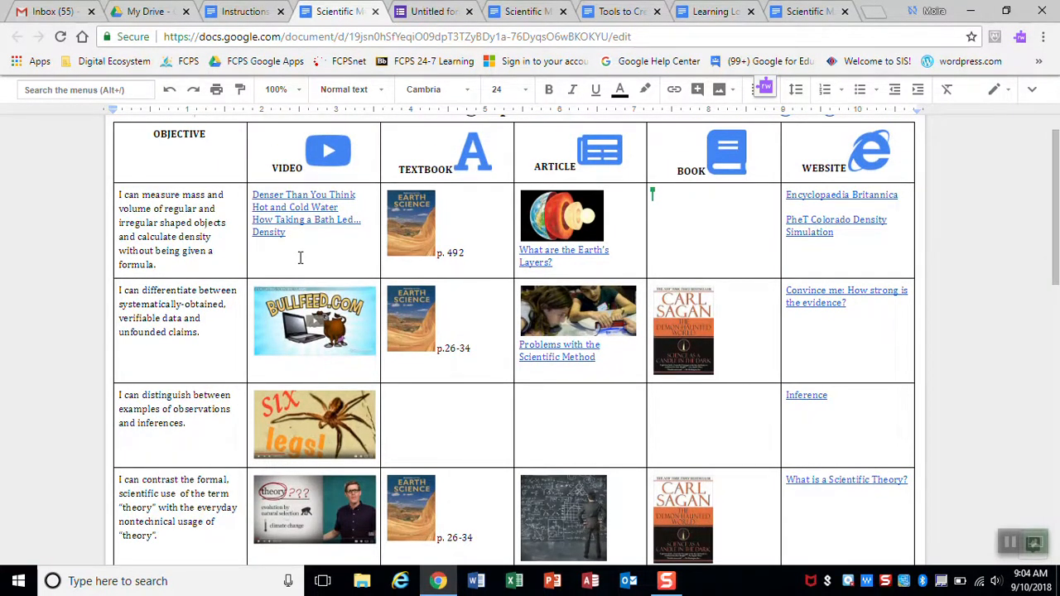
mouse_move(316, 244)
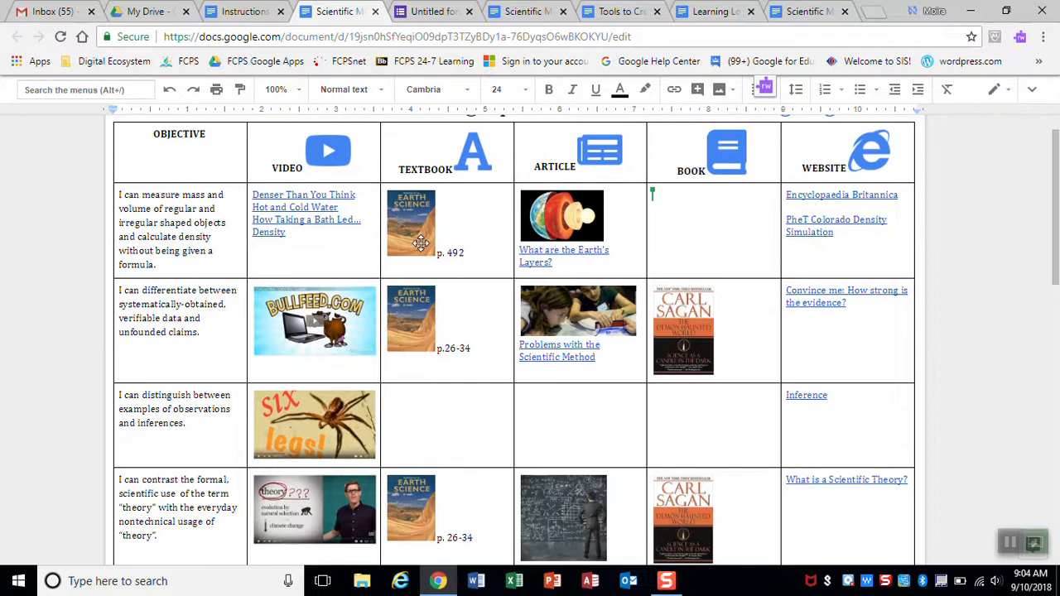
left_click(454, 253)
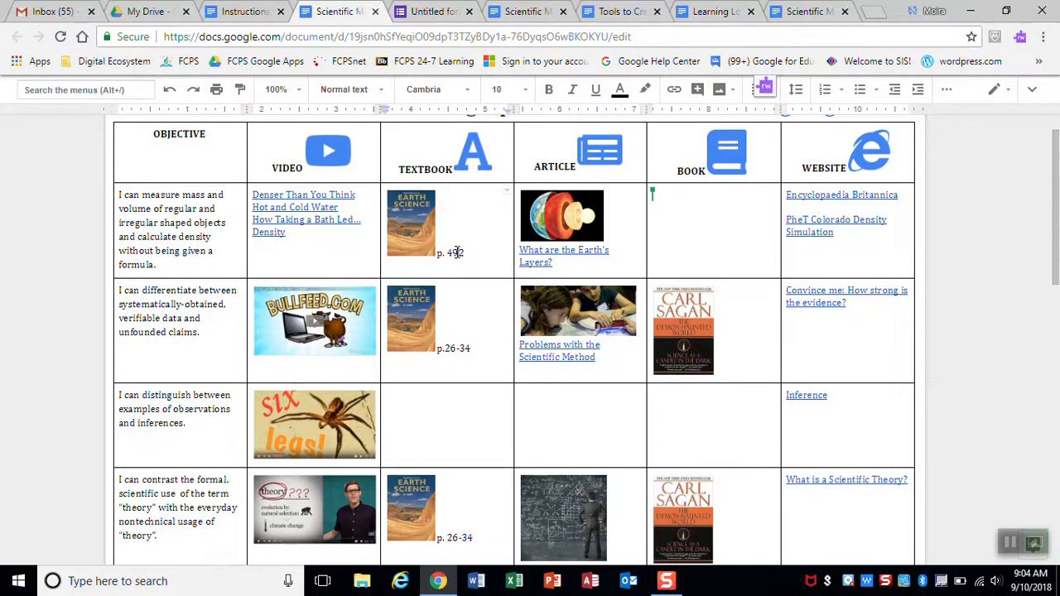
left_click(564, 256)
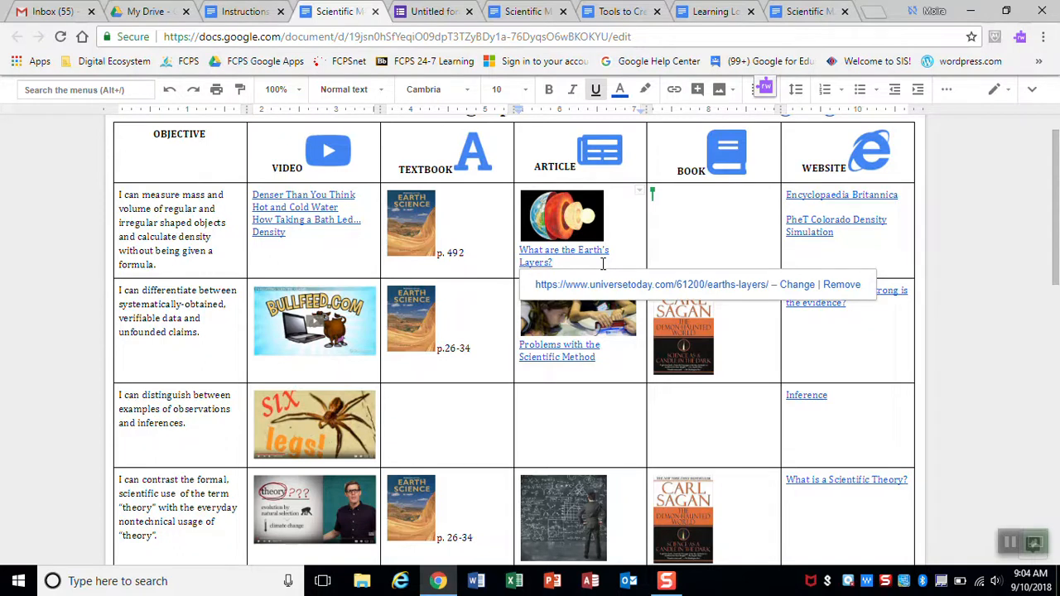
mouse_move(864, 210)
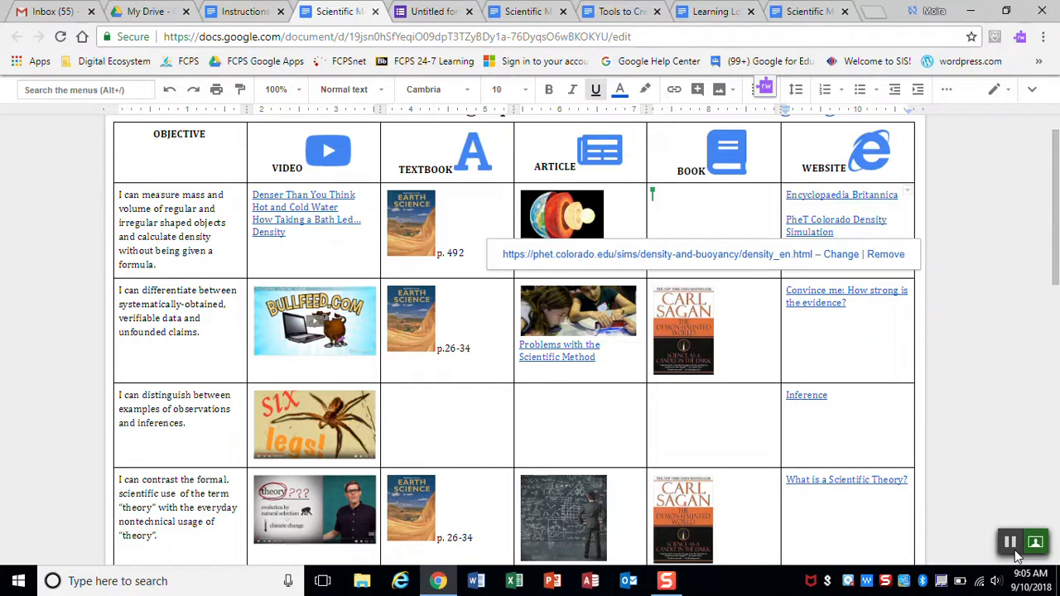
scroll("up", 3)
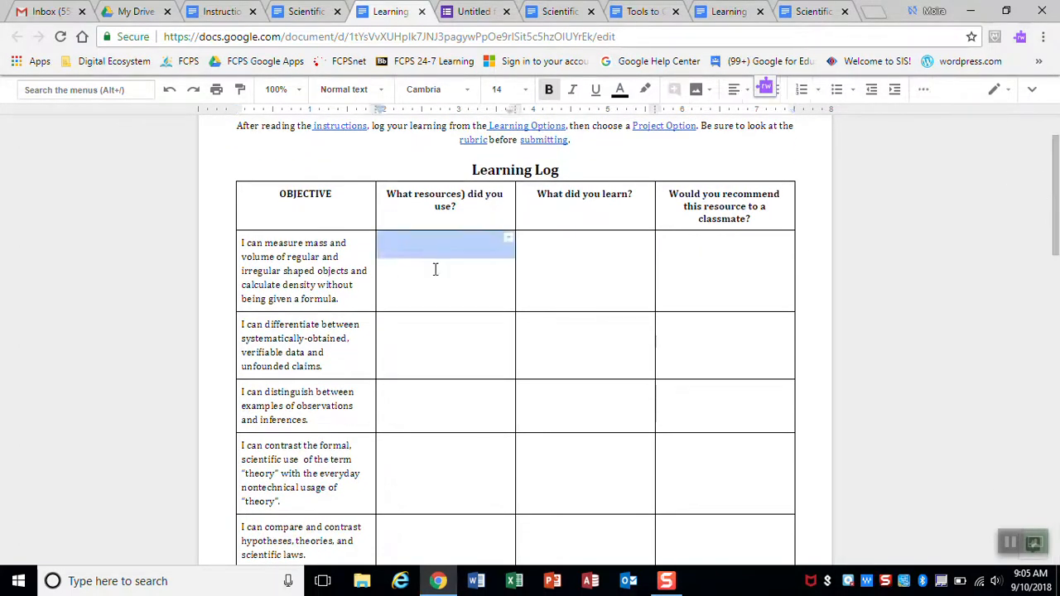
Step: Point out the Learning Log's empty resources-used, learning and recommendations cells
left_click(420, 253)
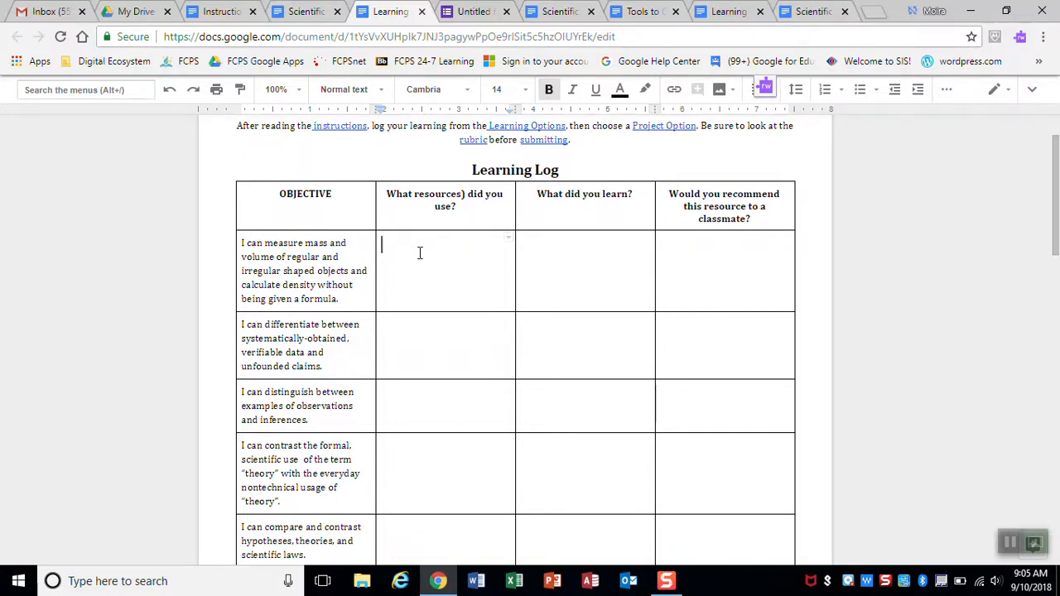
left_click(553, 245)
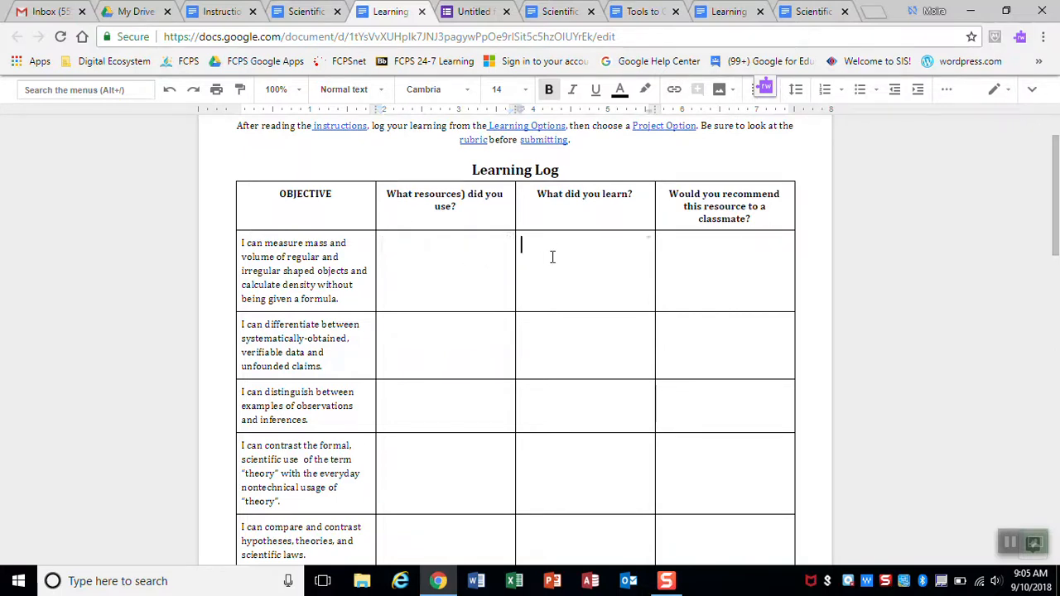
left_click(723, 244)
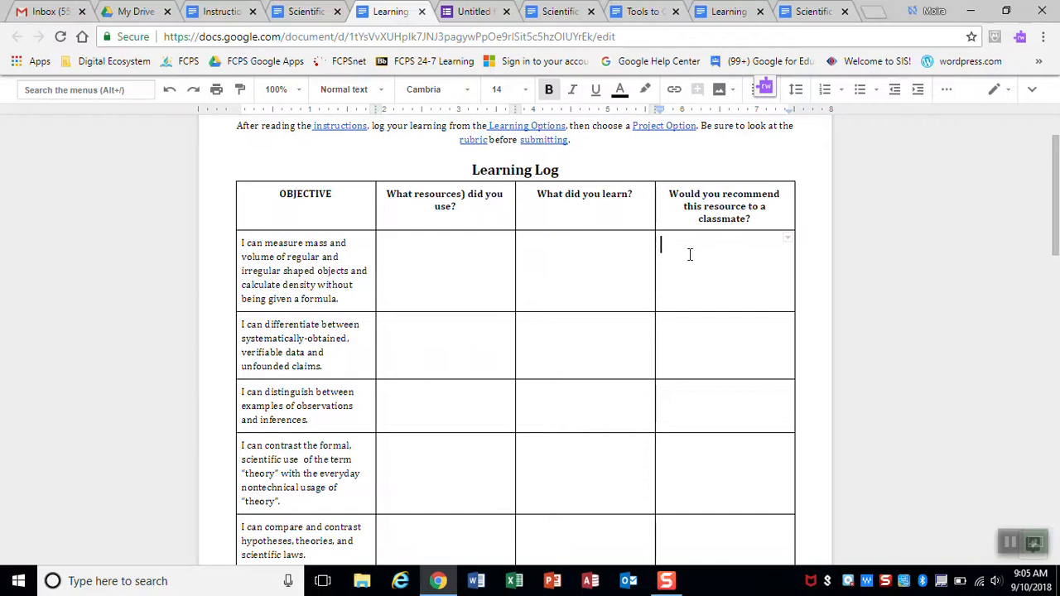
scroll("up", 3)
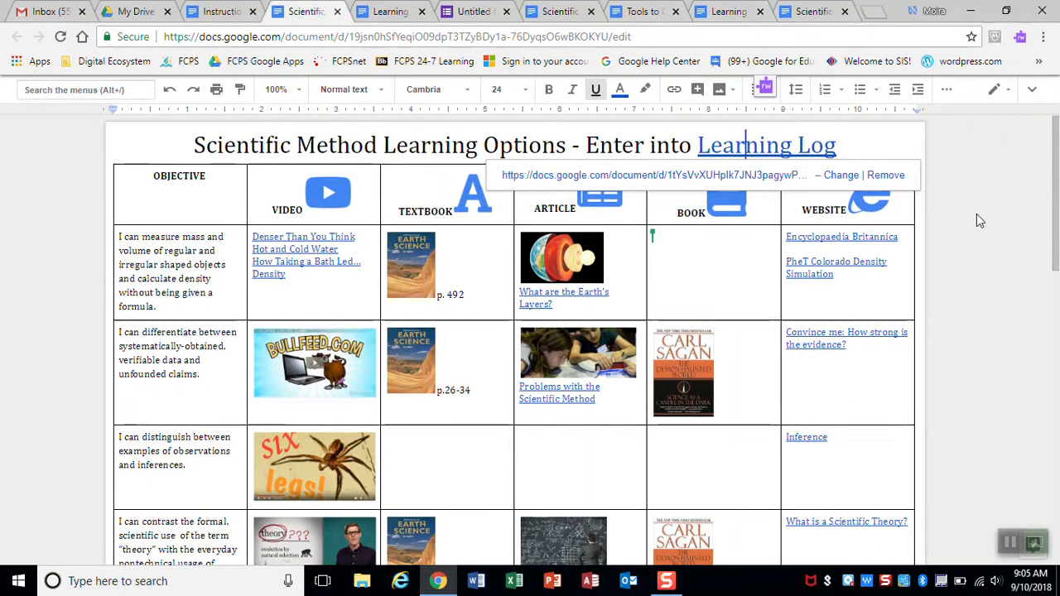
Step: Follow the Learning Log's Project Option link to open Project Options – Tools To Create
scroll("down", 3)
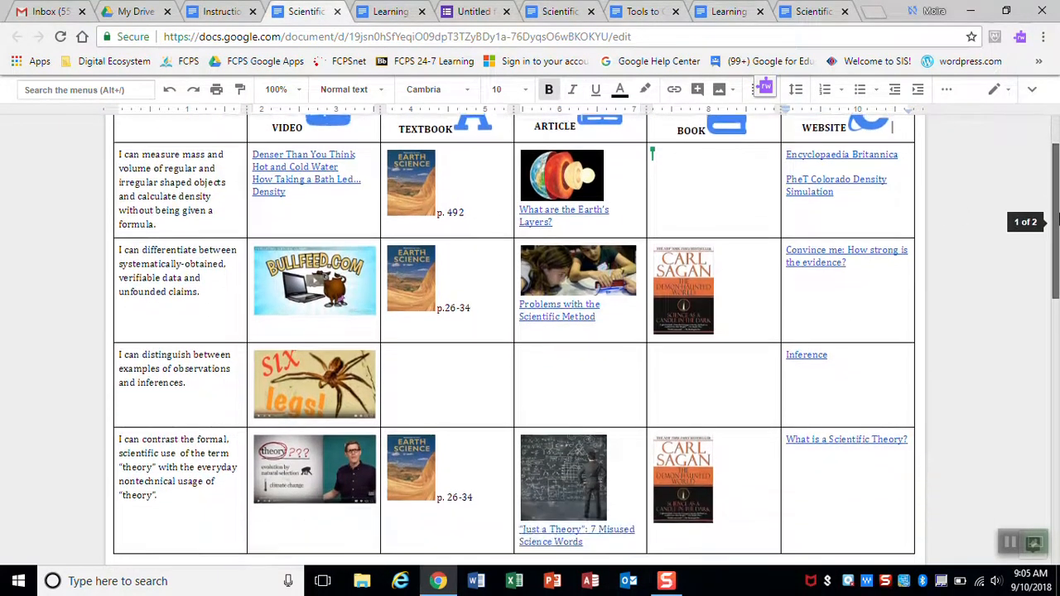
scroll("down", 3)
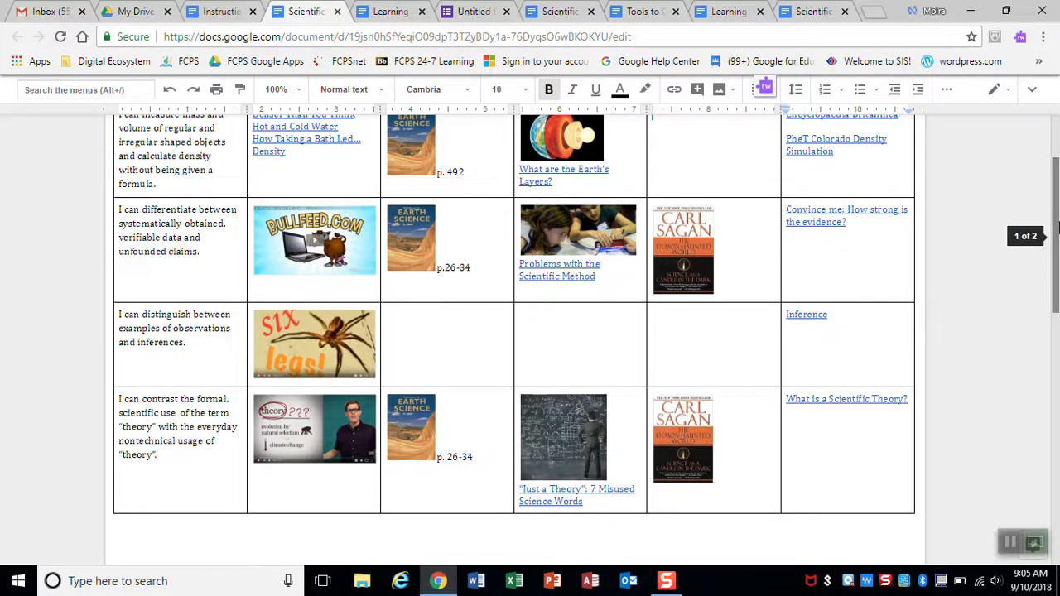
scroll("up", 3)
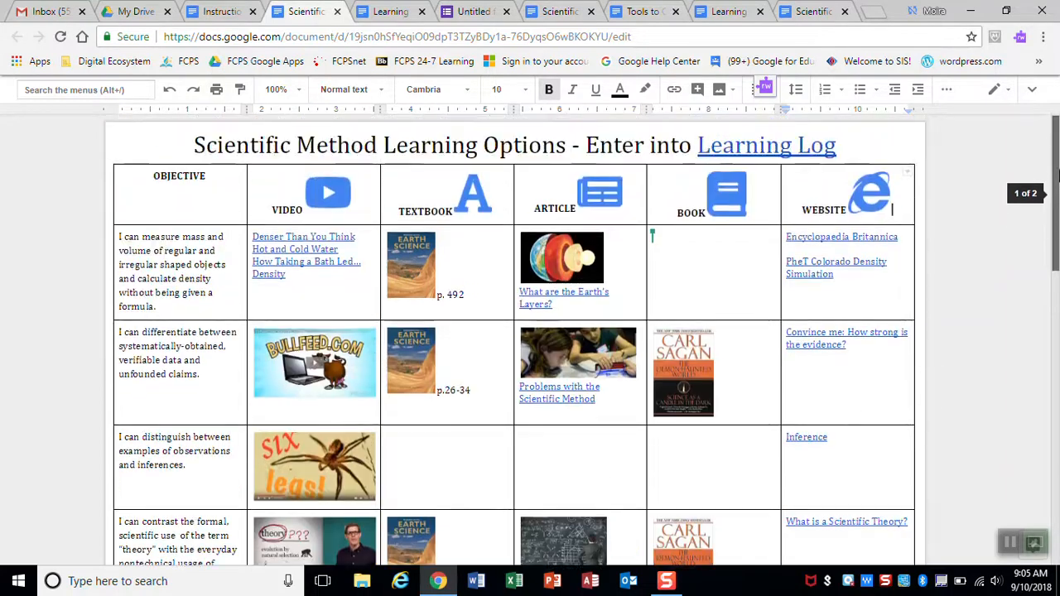
left_click(390, 11)
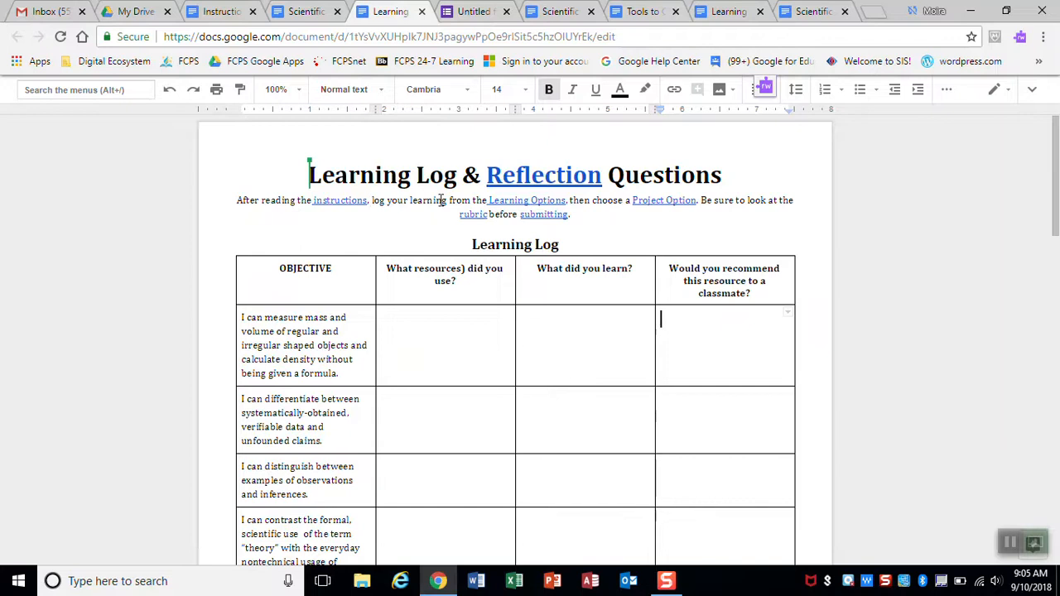
mouse_move(661, 203)
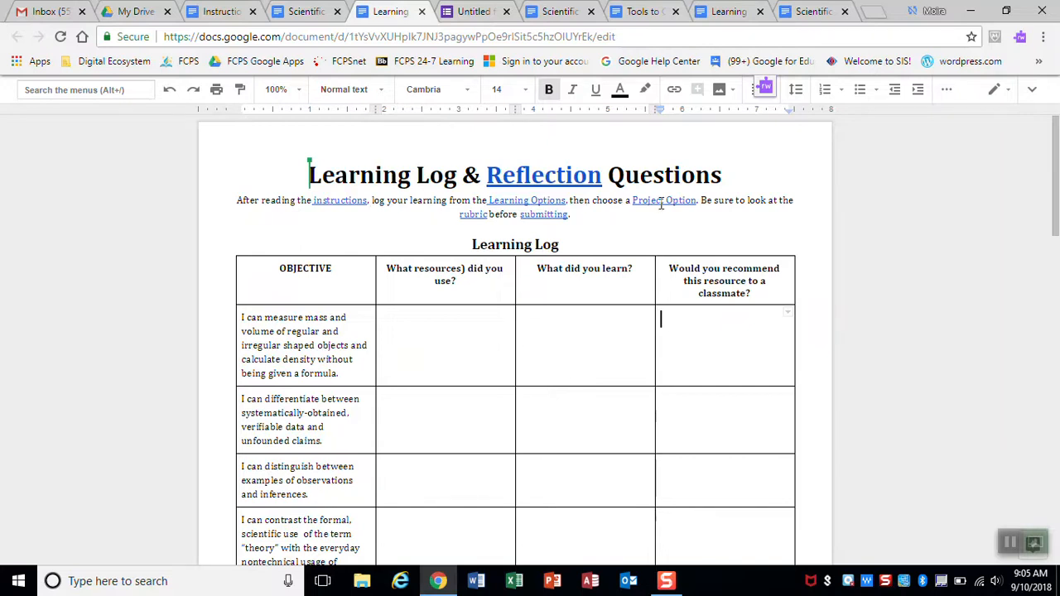
left_click(473, 214)
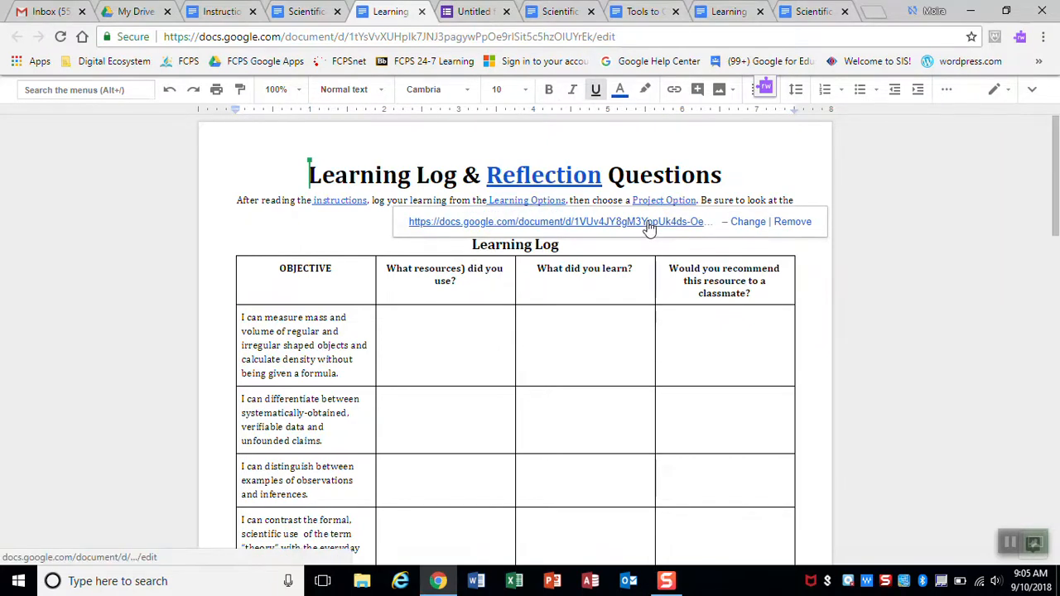
left_click(559, 221)
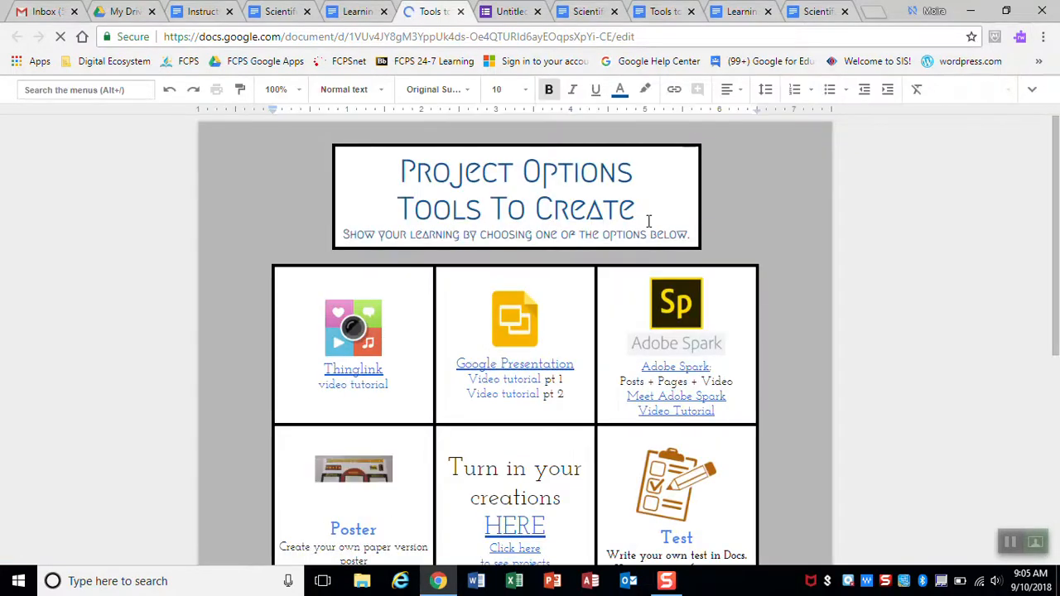
scroll("down", 3)
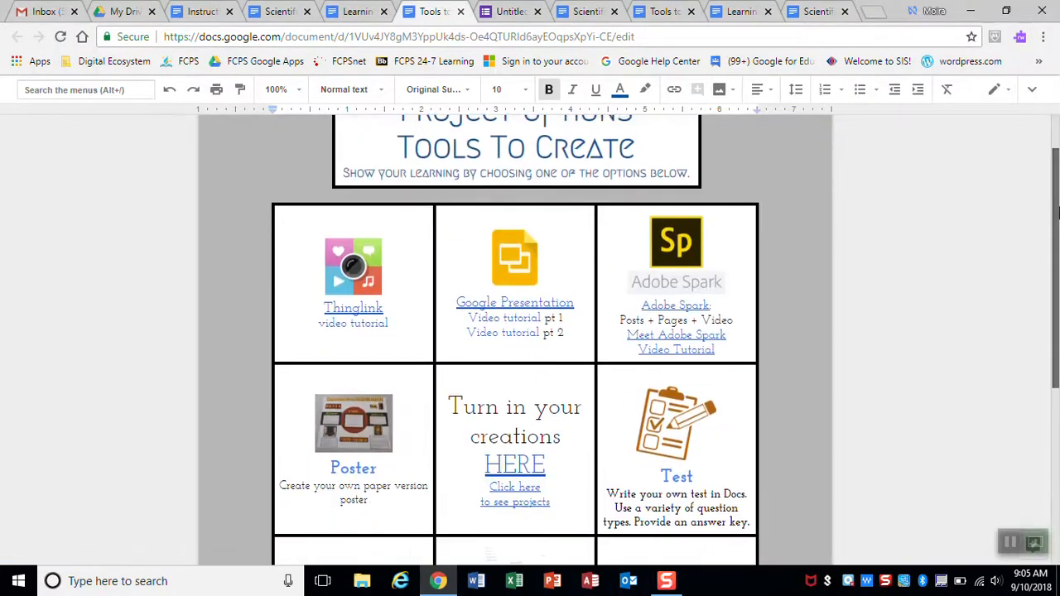
scroll("down", 3)
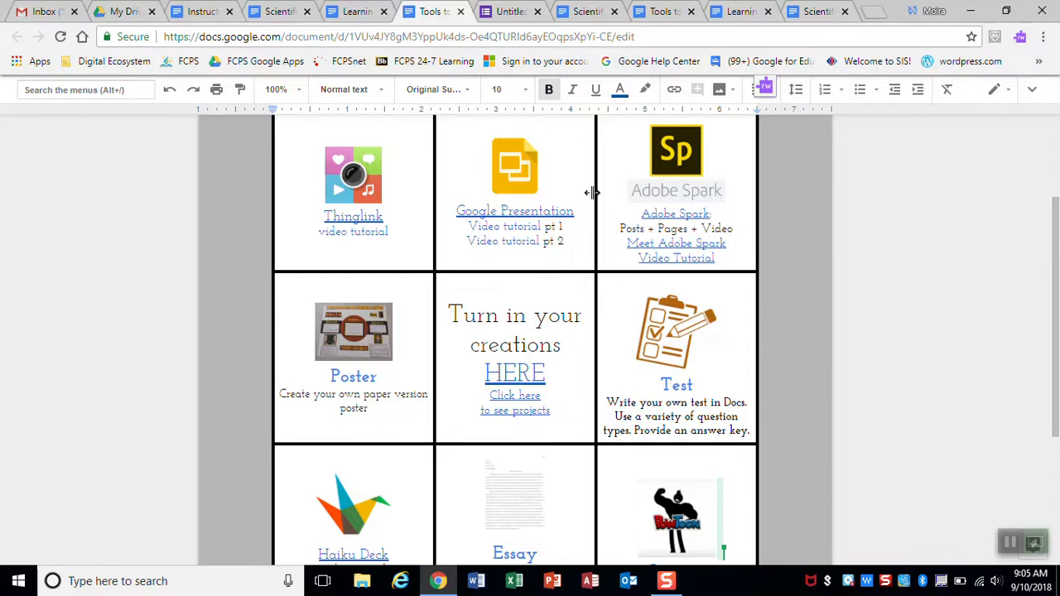
mouse_move(654, 183)
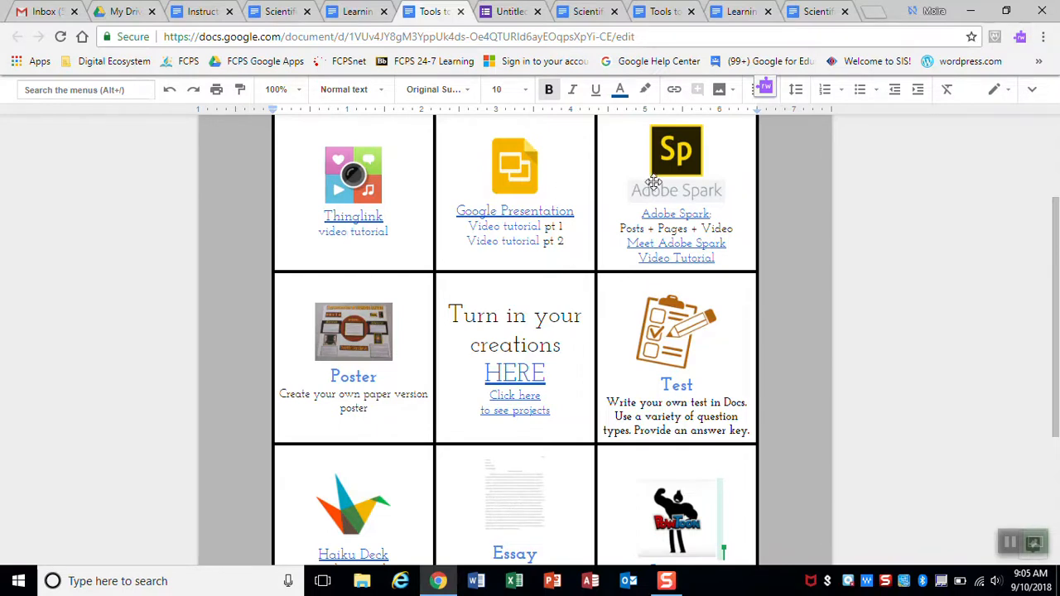
mouse_move(727, 217)
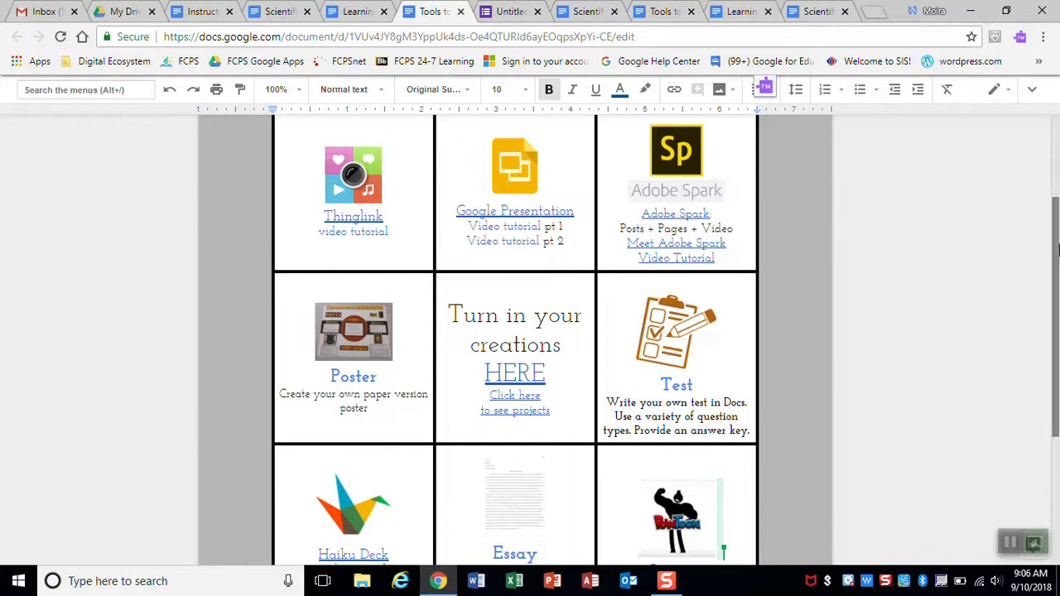
scroll("down", 3)
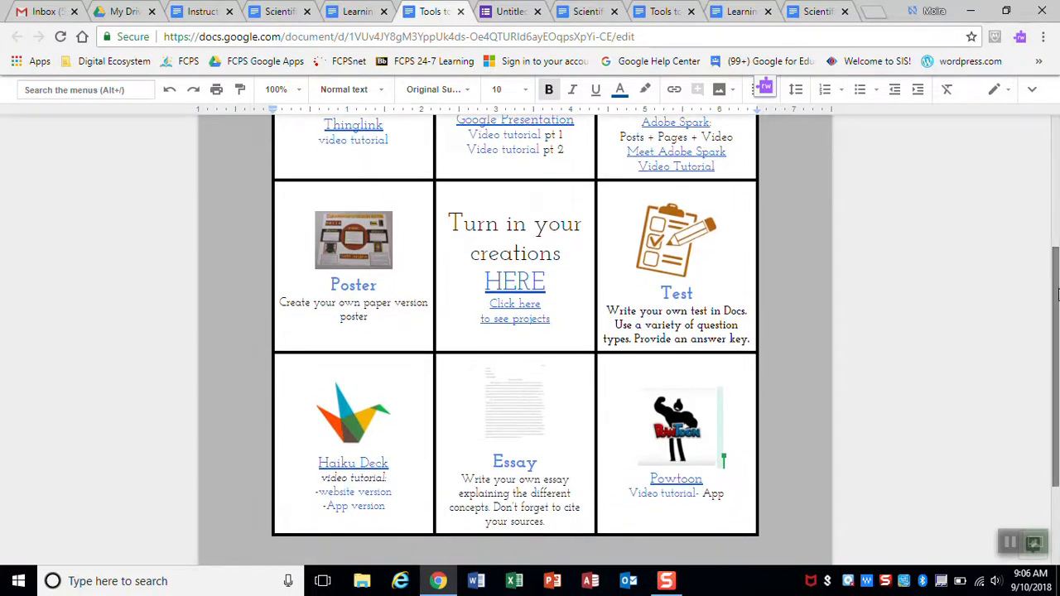
mouse_move(391, 423)
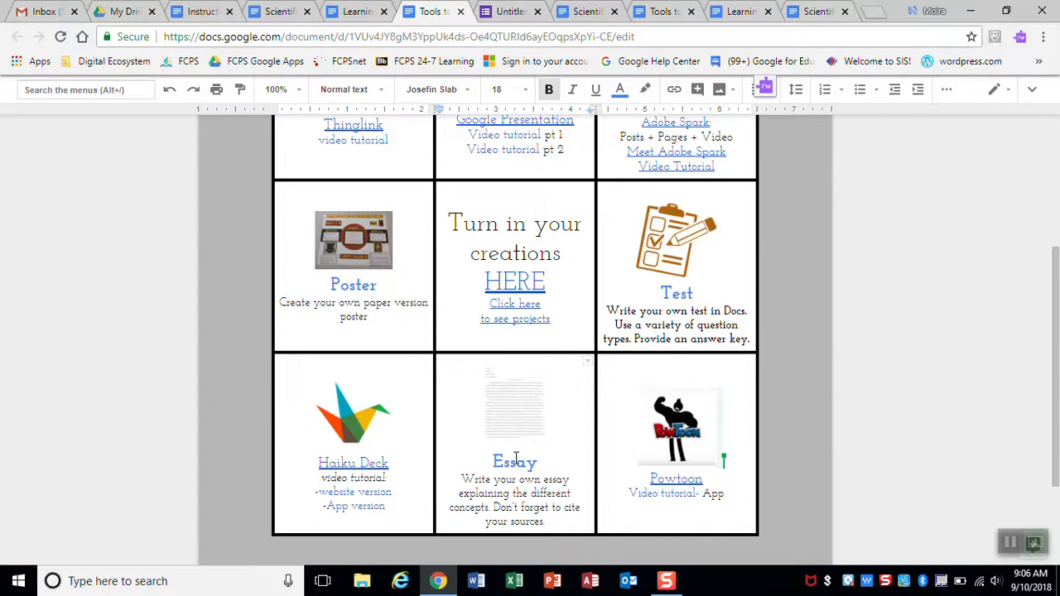
Step: Revisit the Learning Log and Learning Options documents, then return to Project Options
left_click(357, 11)
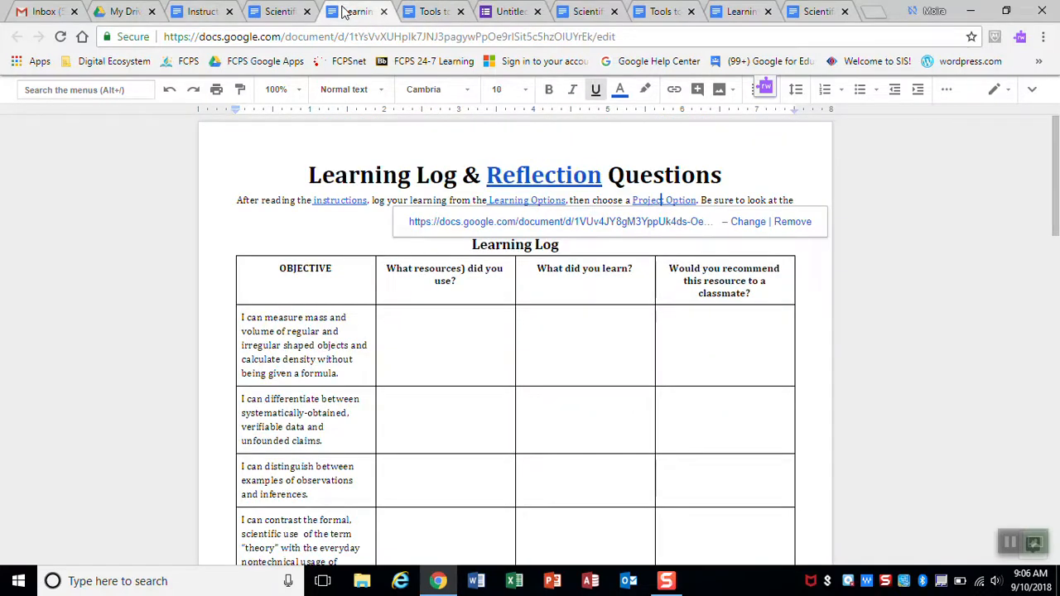
left_click(280, 11)
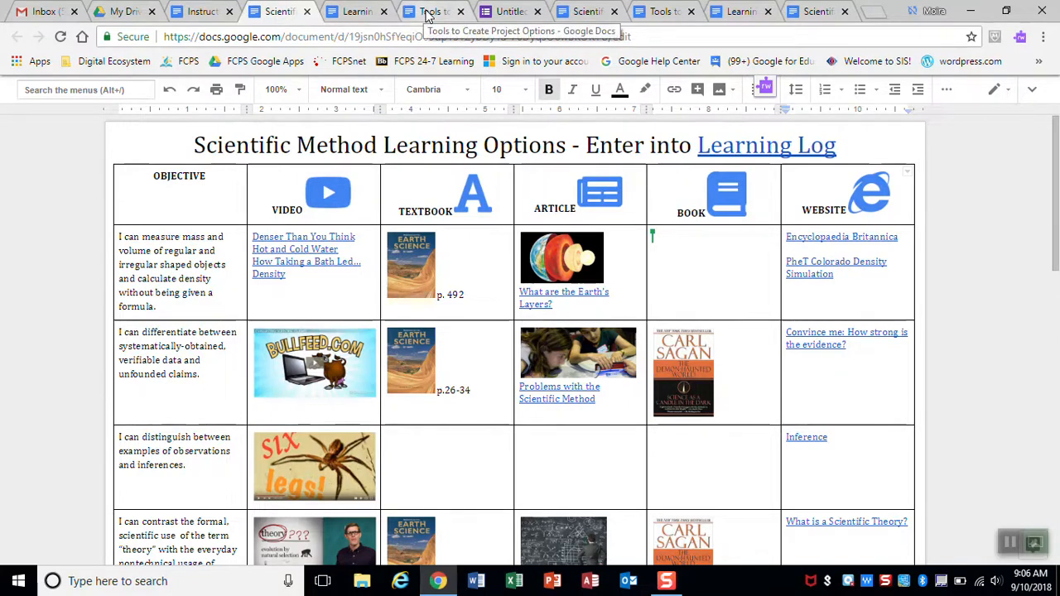
left_click(426, 11)
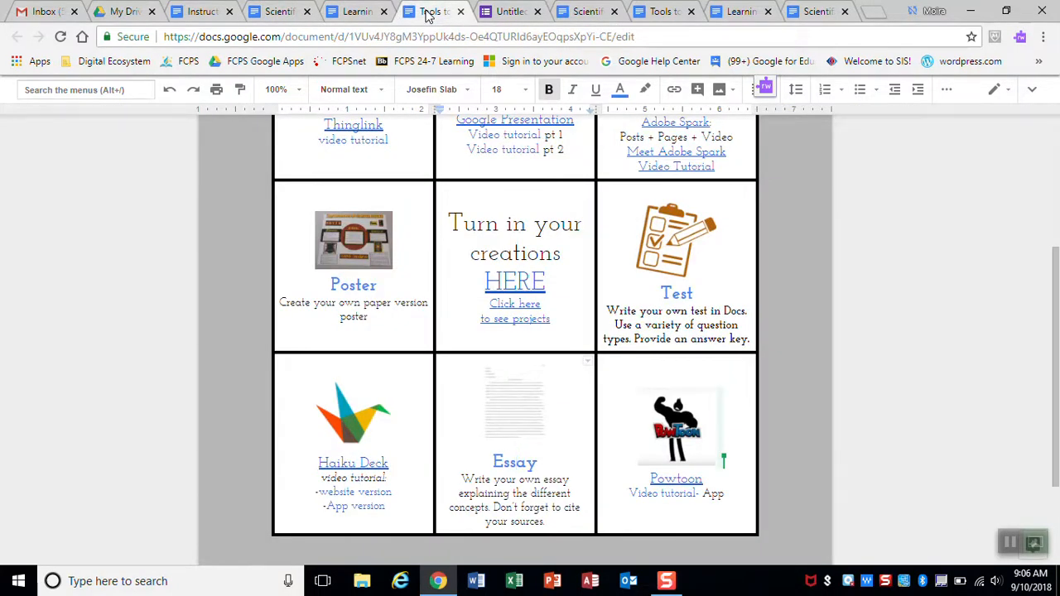
mouse_move(427, 15)
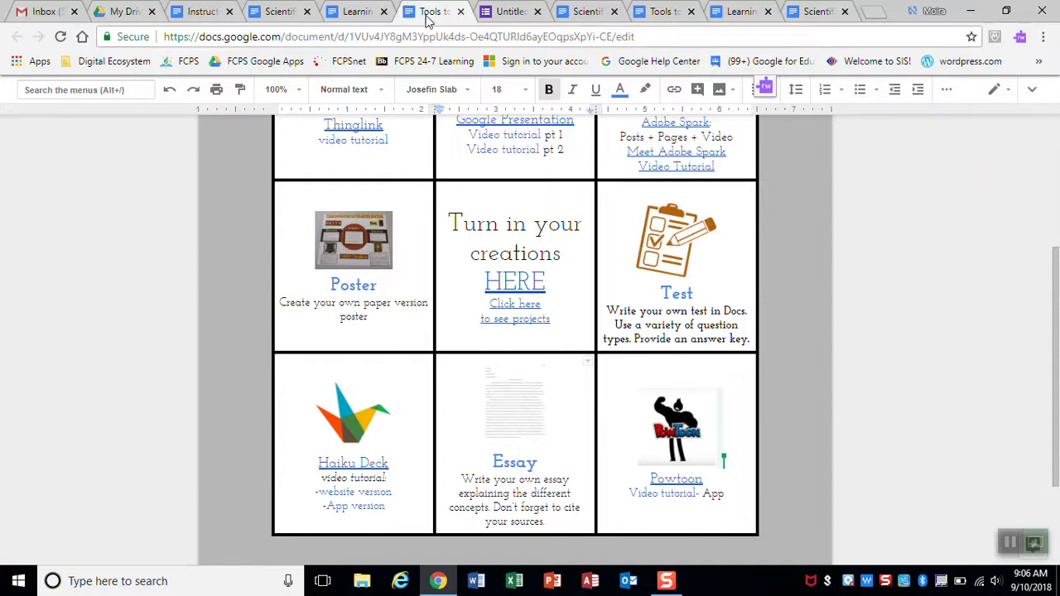
mouse_move(682, 483)
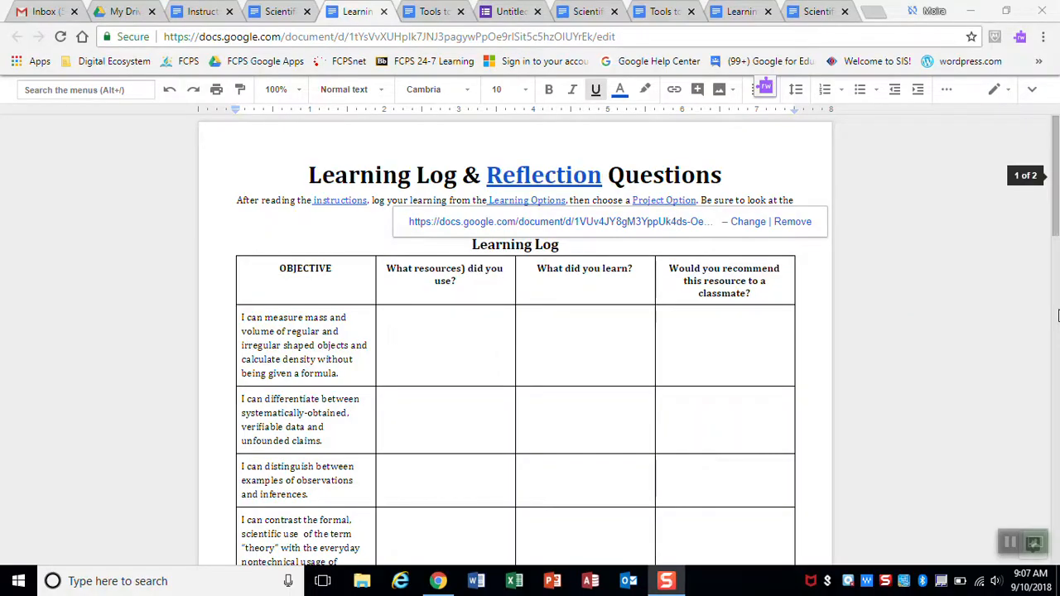
Step: Review the Learning Log's Reflection Assignment questions
left_click(543, 174)
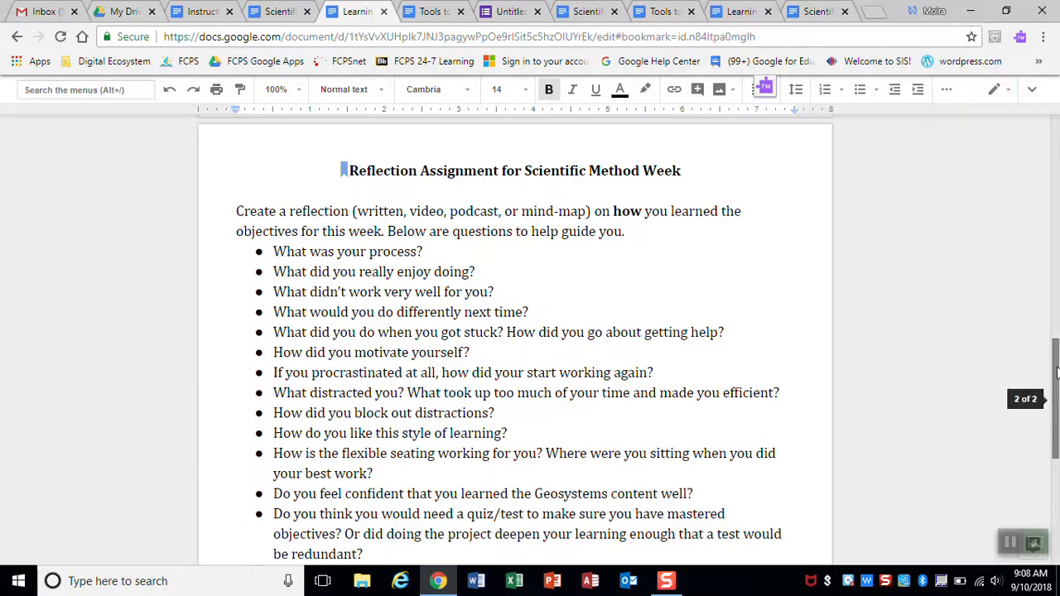
scroll("down", 3)
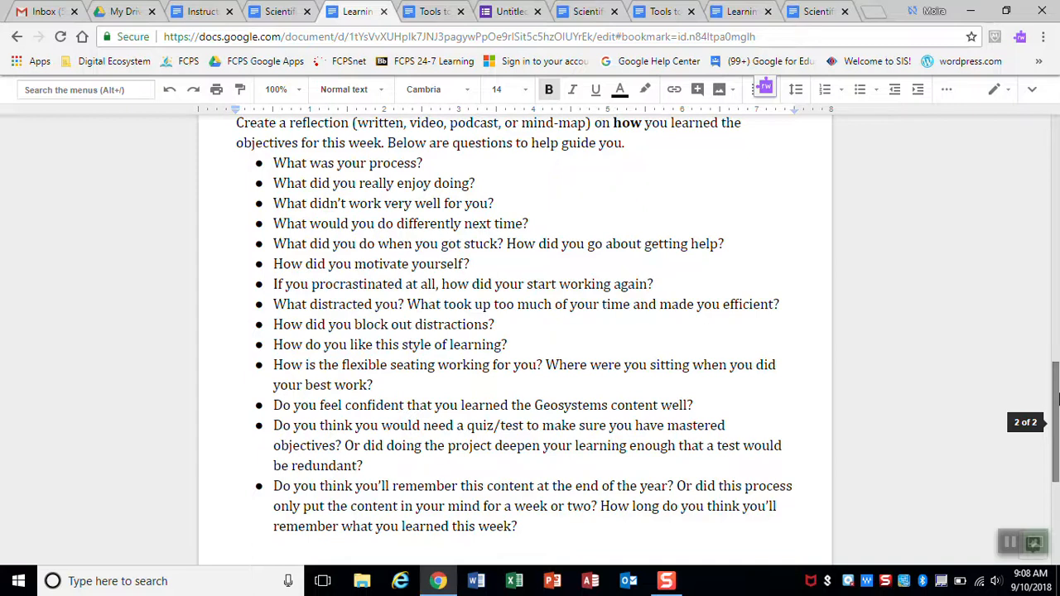
scroll("up", 3)
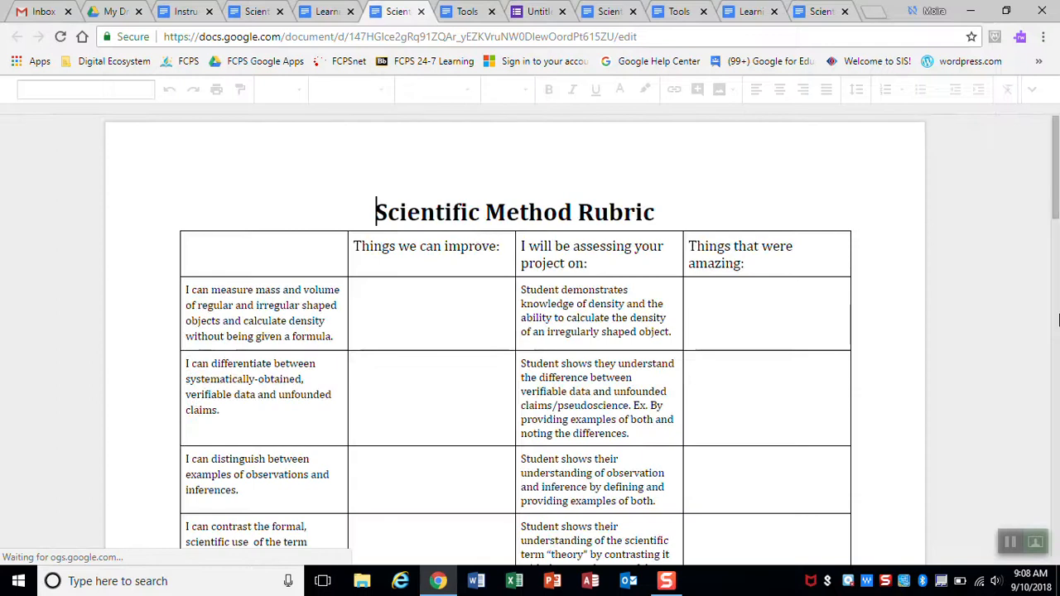
Step: Label the rubric's blank top-left header cell 'Objective'
scroll("down", 3)
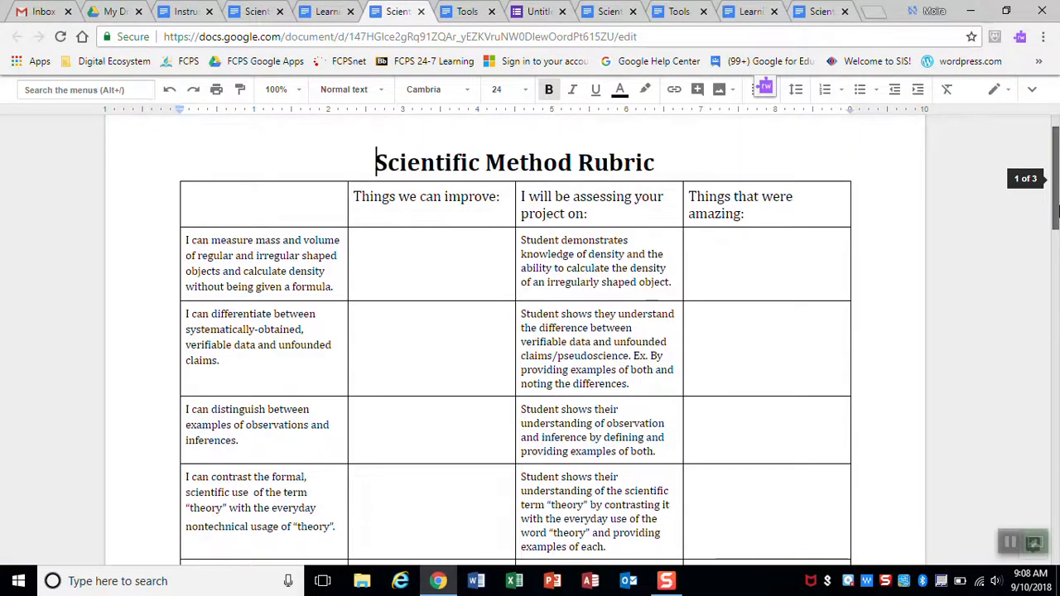
scroll("down", 3)
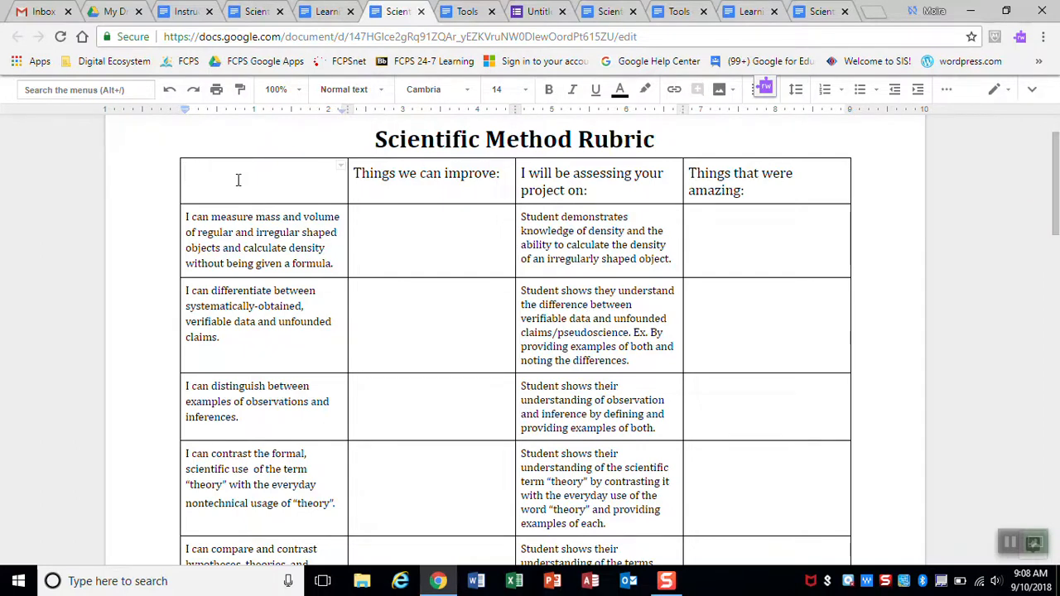
mouse_move(299, 226)
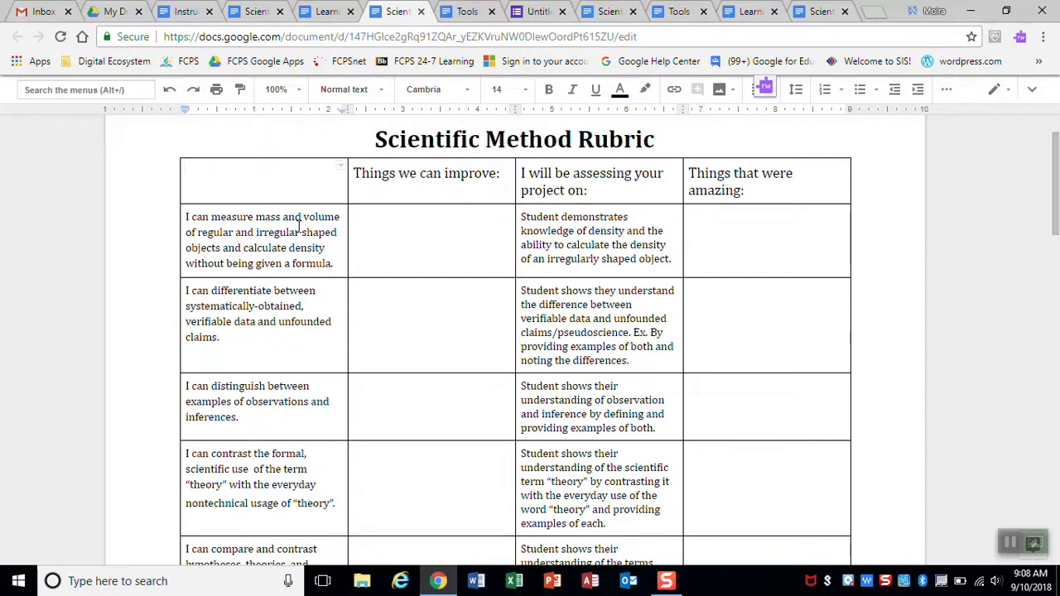
type("Obj")
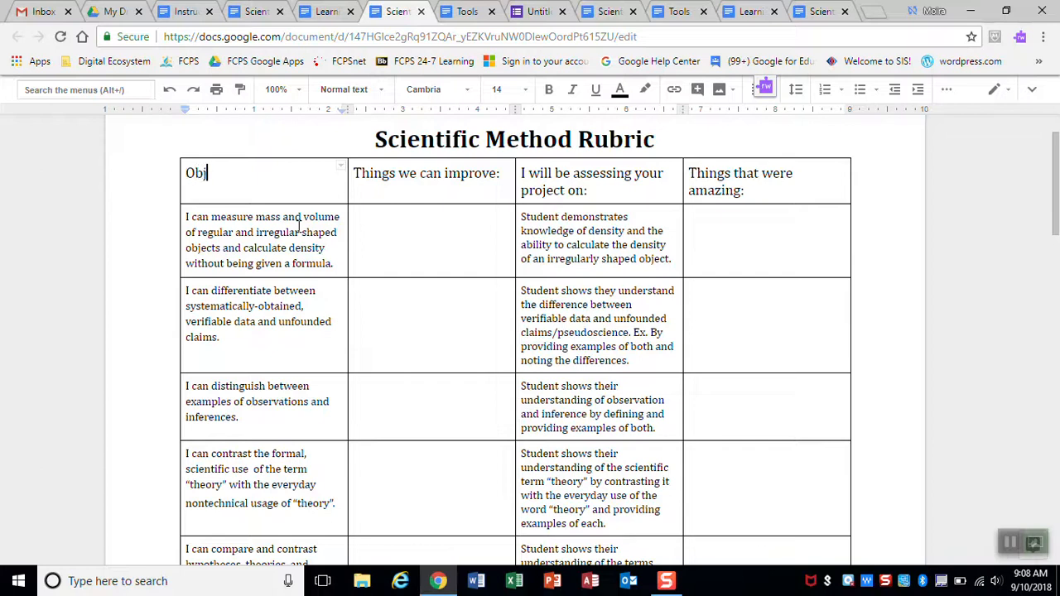
type("ective")
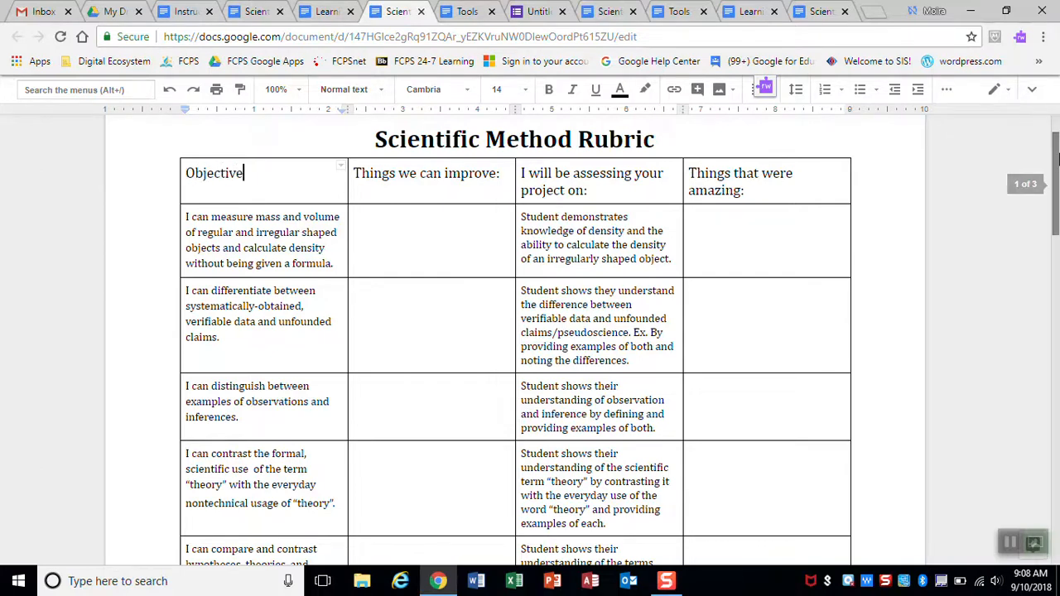
scroll("down", 3)
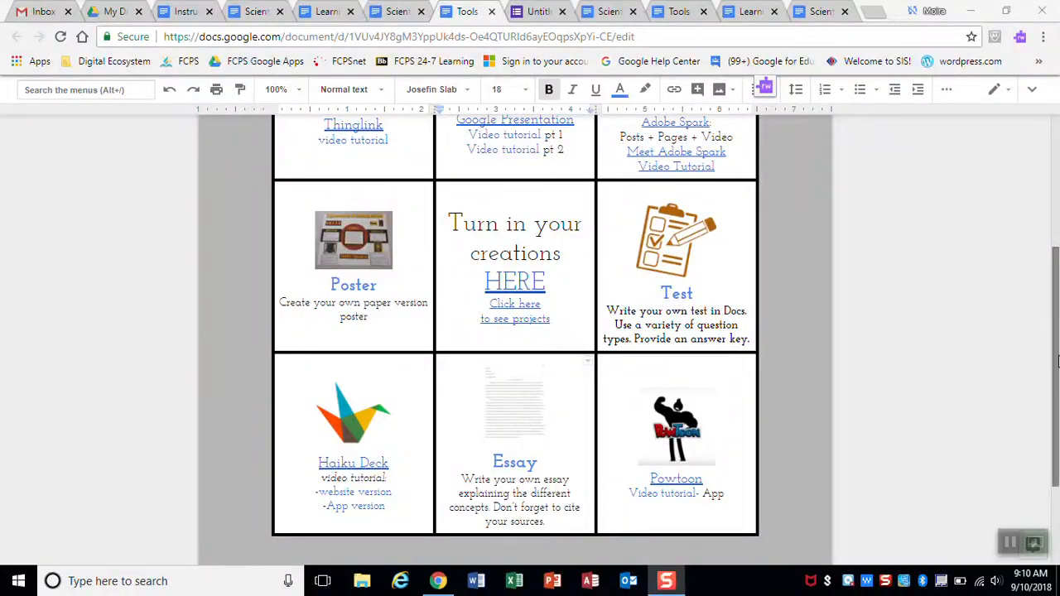
Step: Reveal the turn-in link's address and open the linked projects spreadsheet
scroll("up", 3)
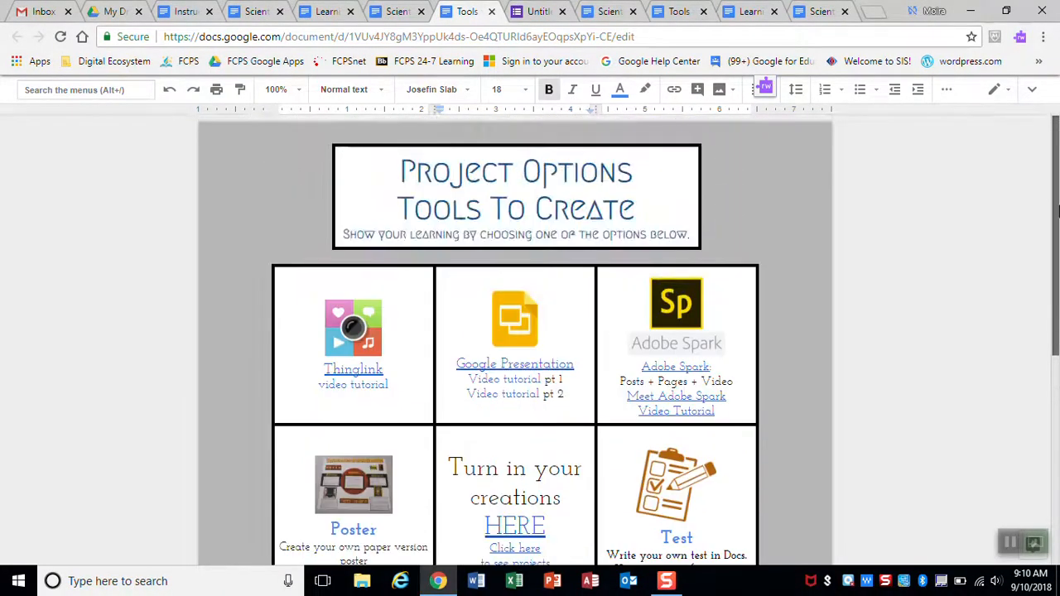
scroll("down", 3)
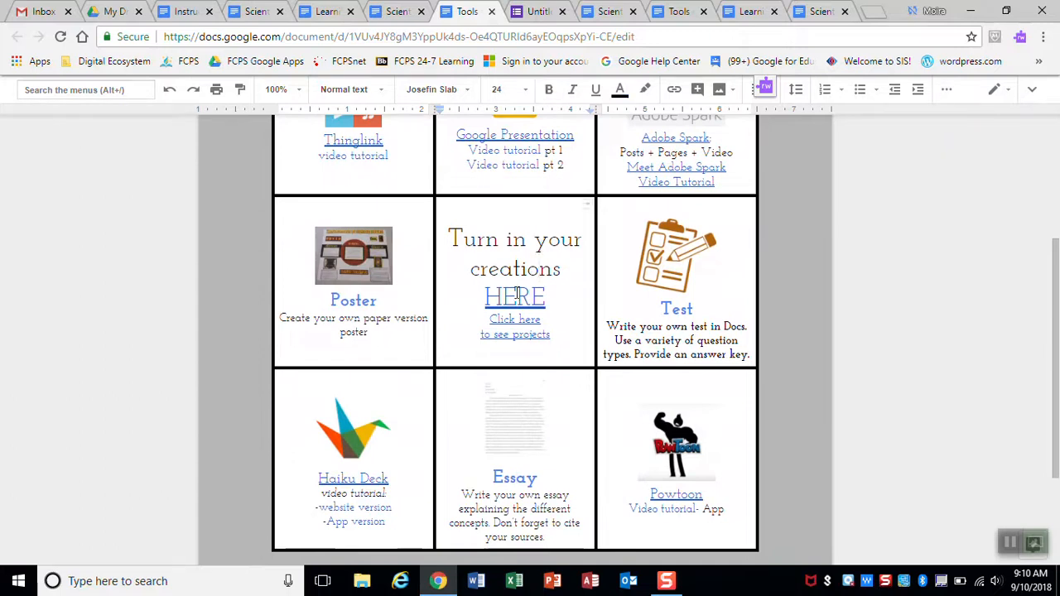
left_click(515, 296)
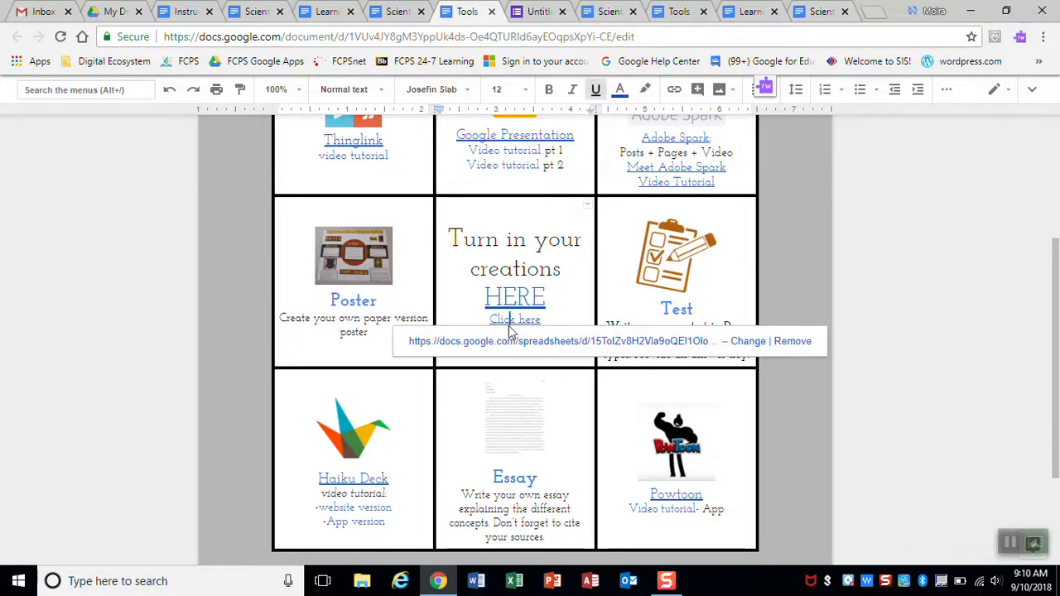
left_click(514, 319)
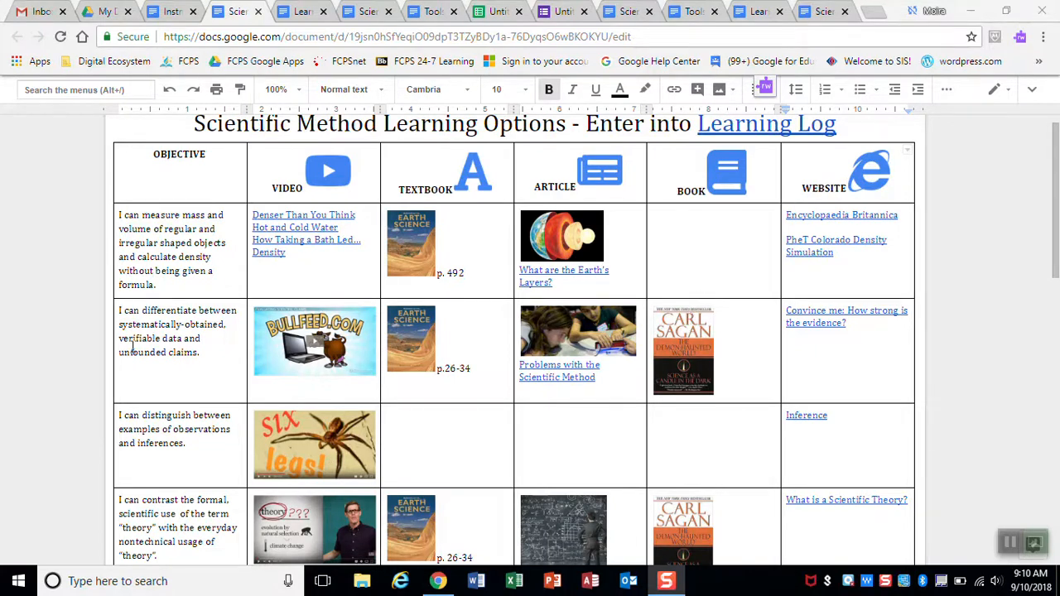
scroll("down", 3)
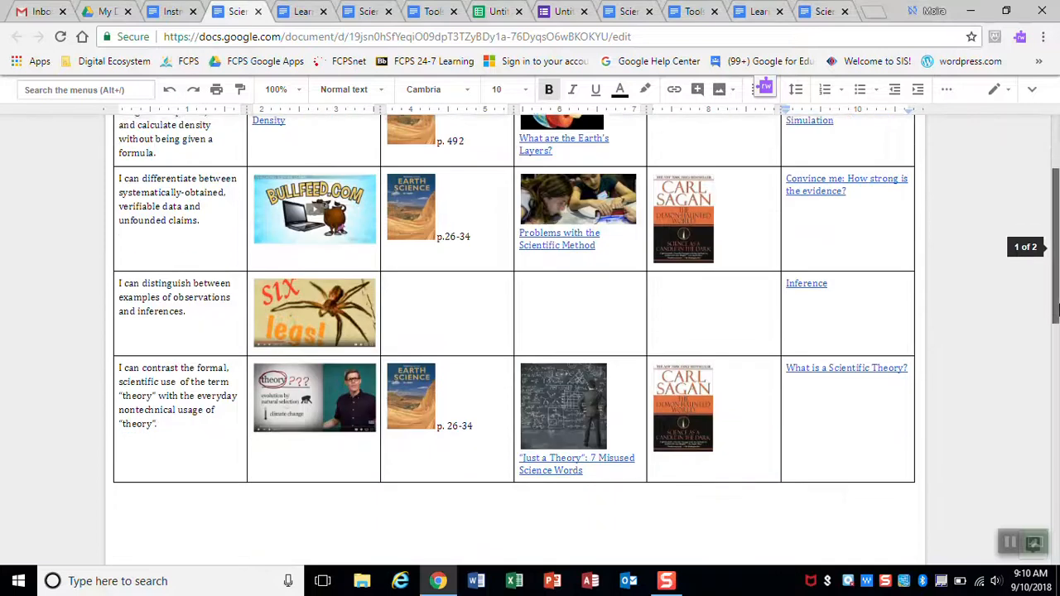